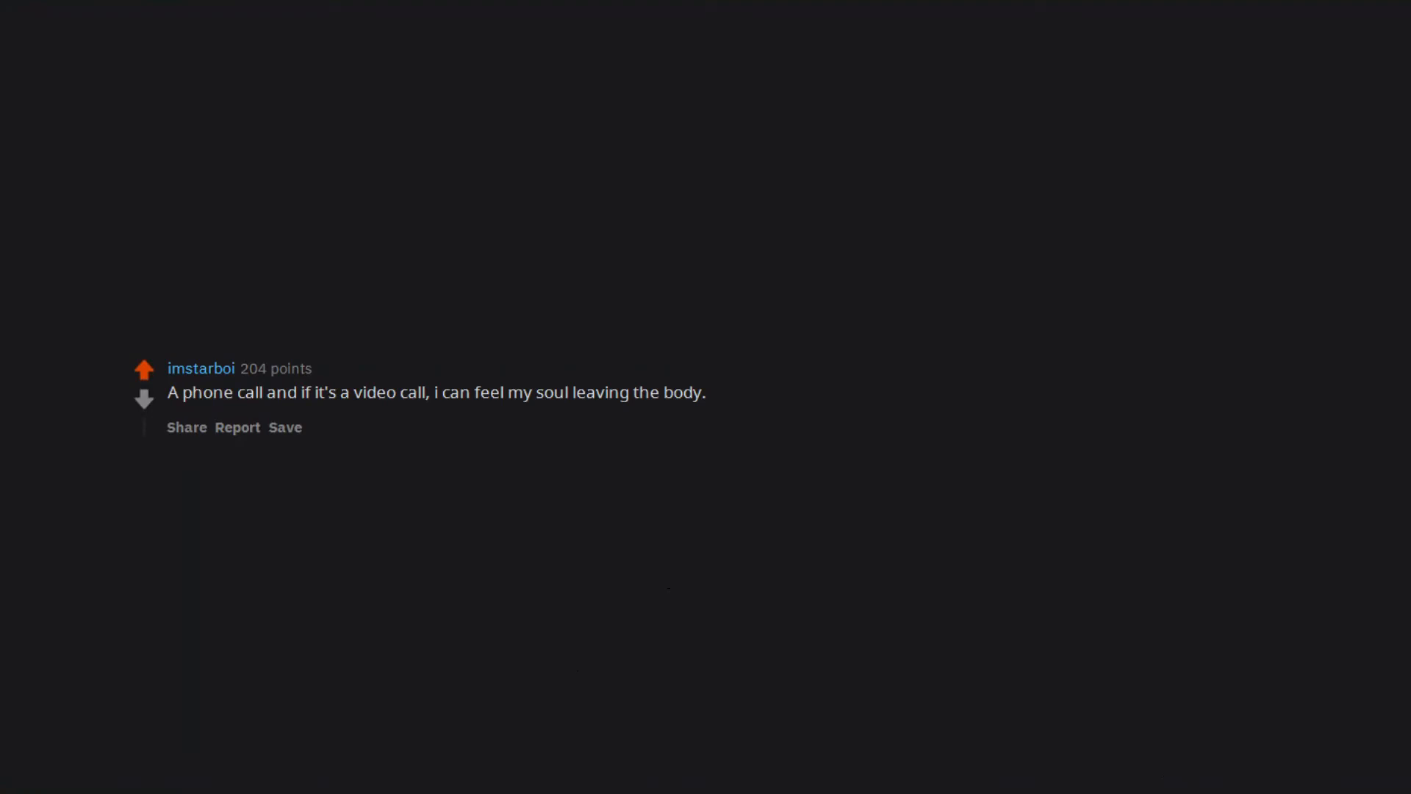
scroll("up", 3)
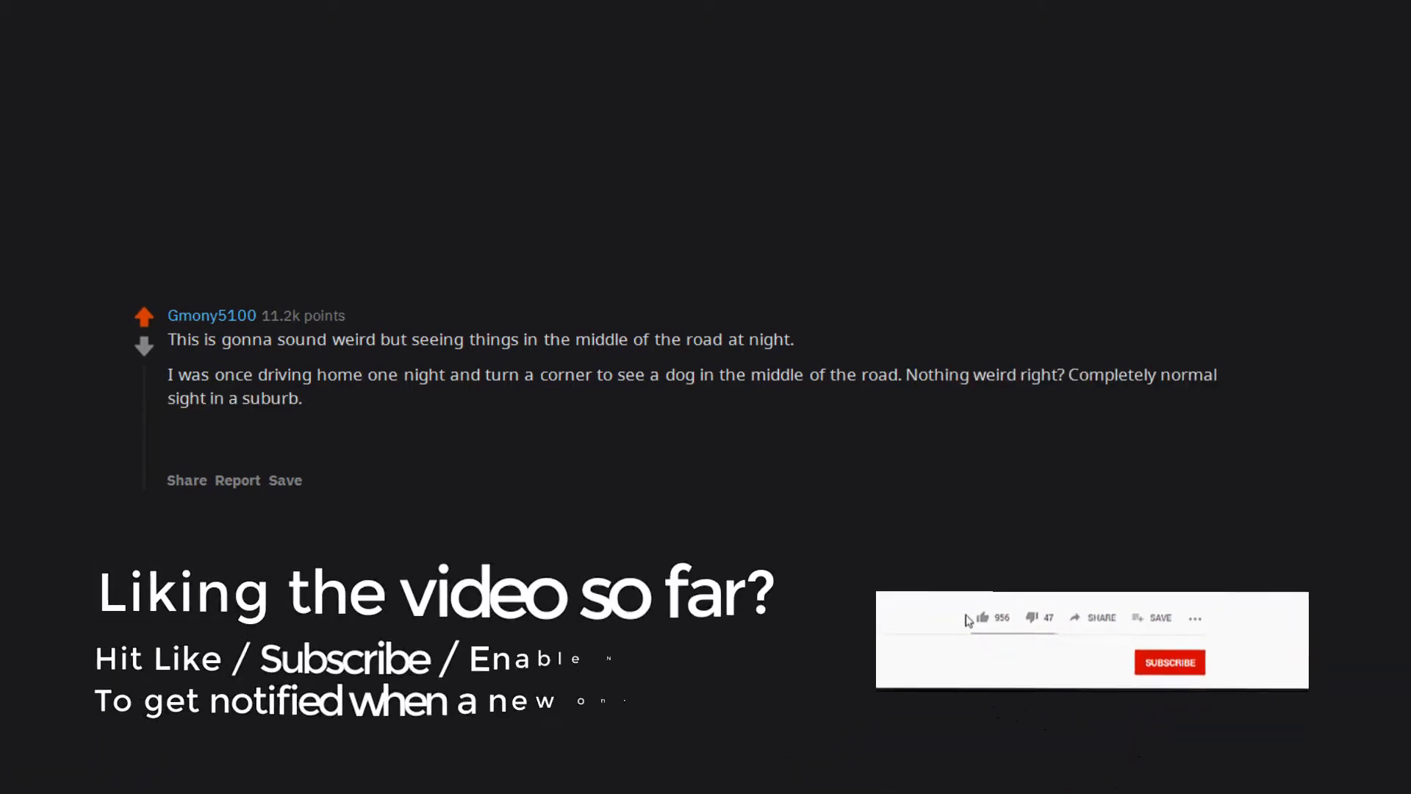
left_click(984, 619)
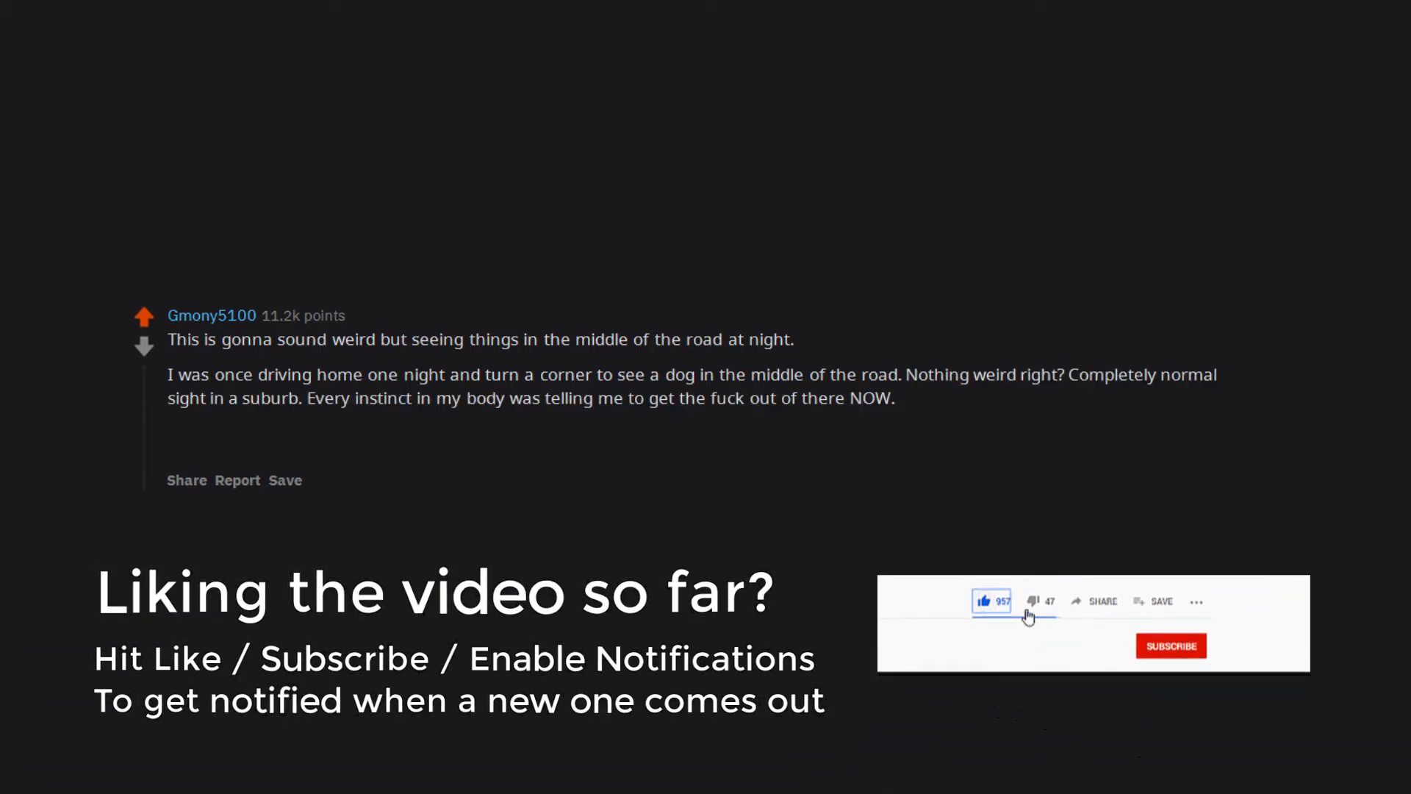
left_click(1172, 645)
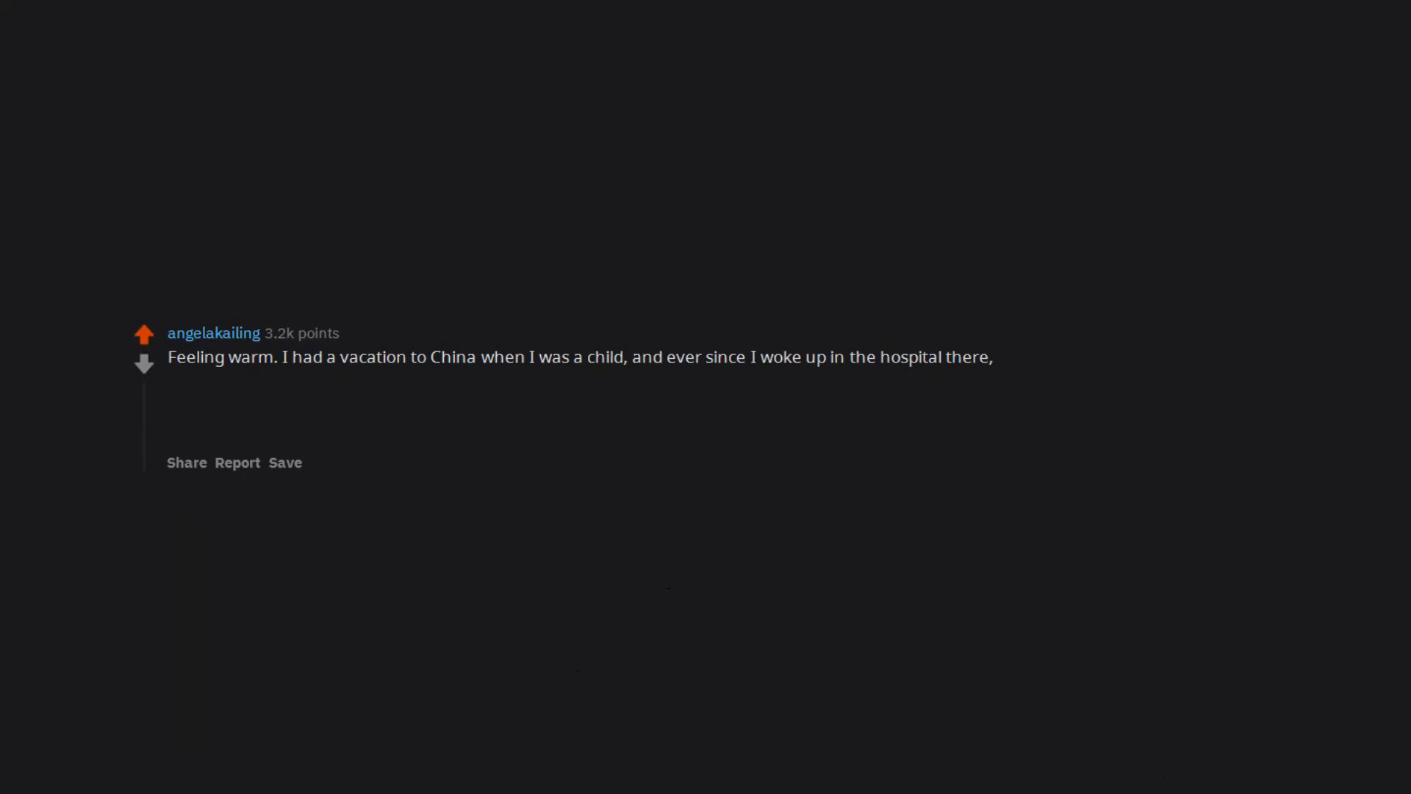
type("I've been very (and I mean")
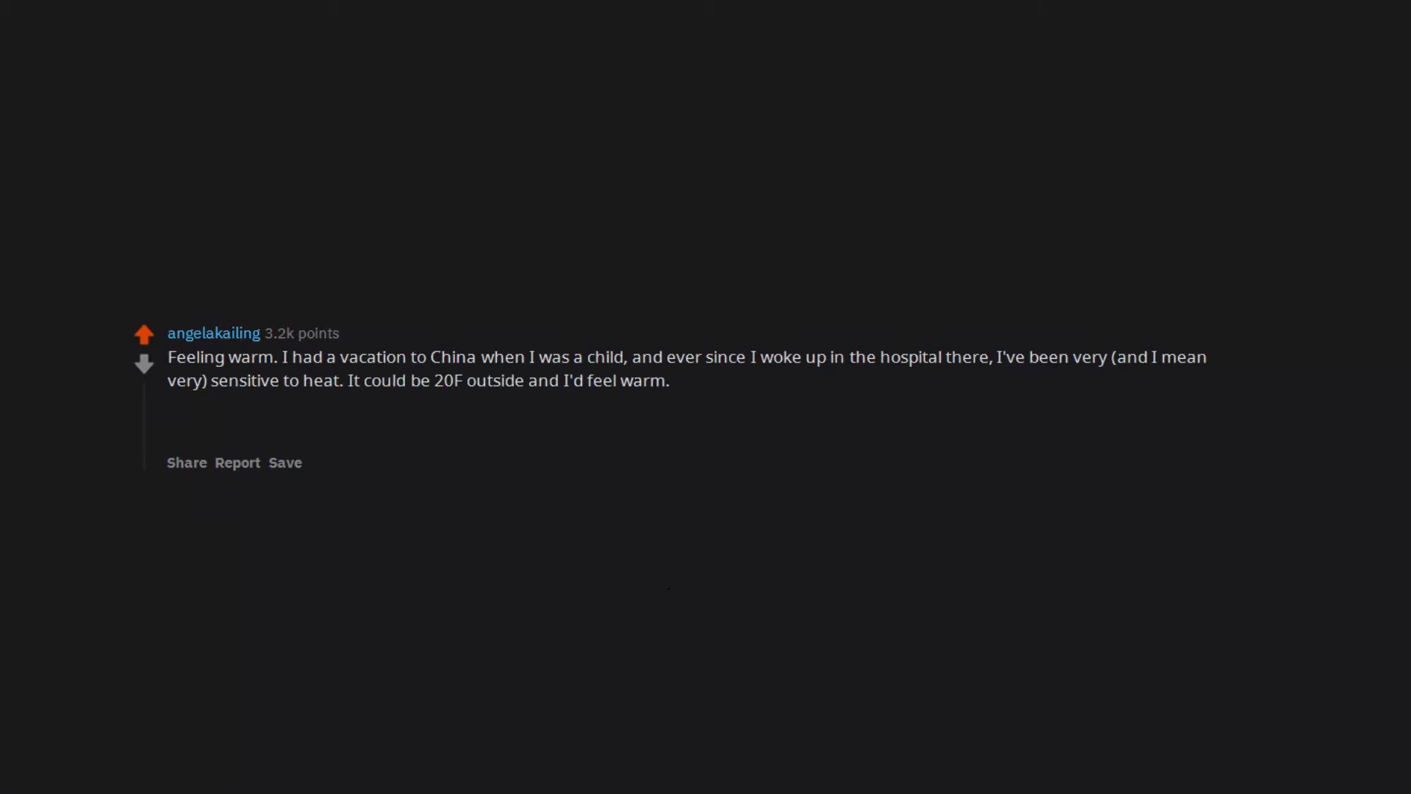
type("The worst part is,")
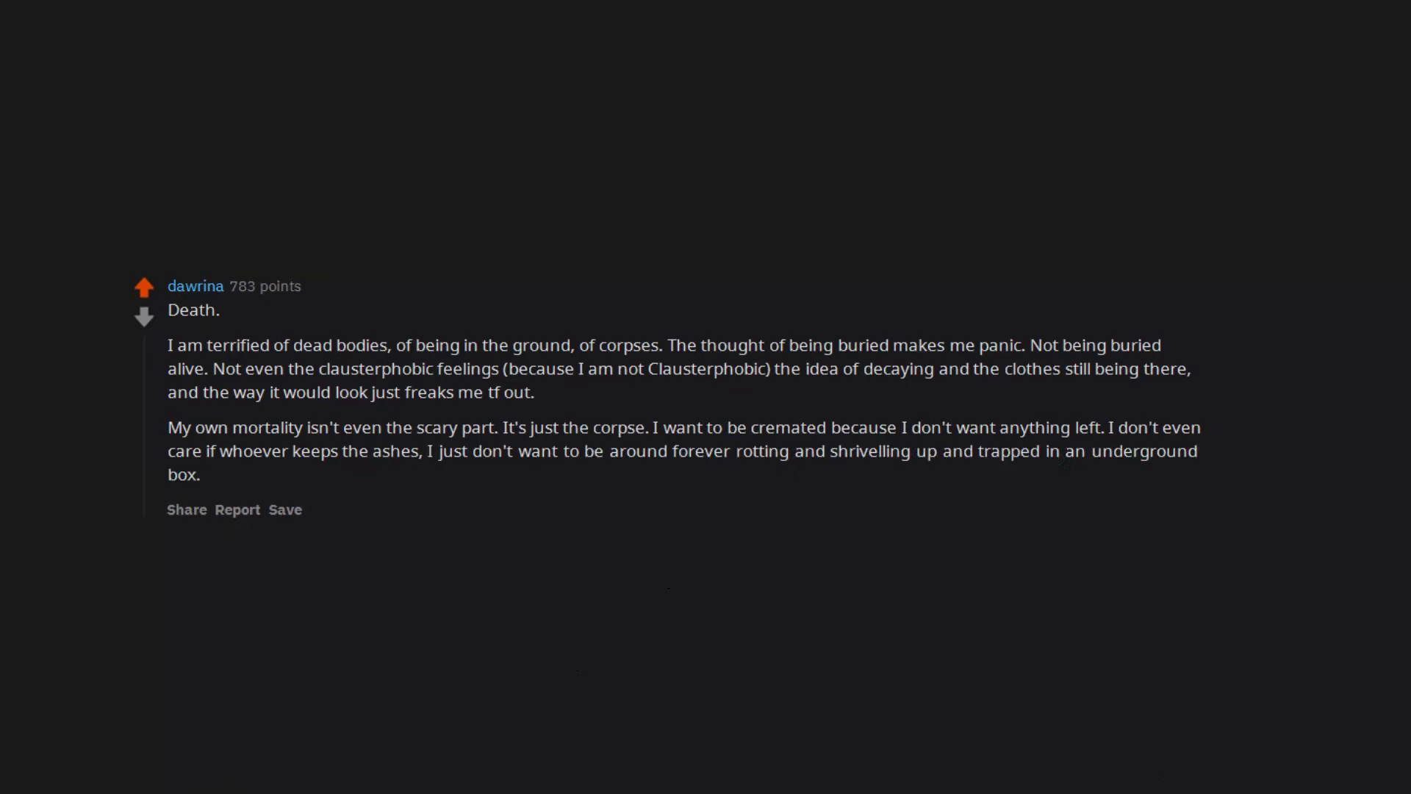
type("I don't want people staring at my dead self and touching it.")
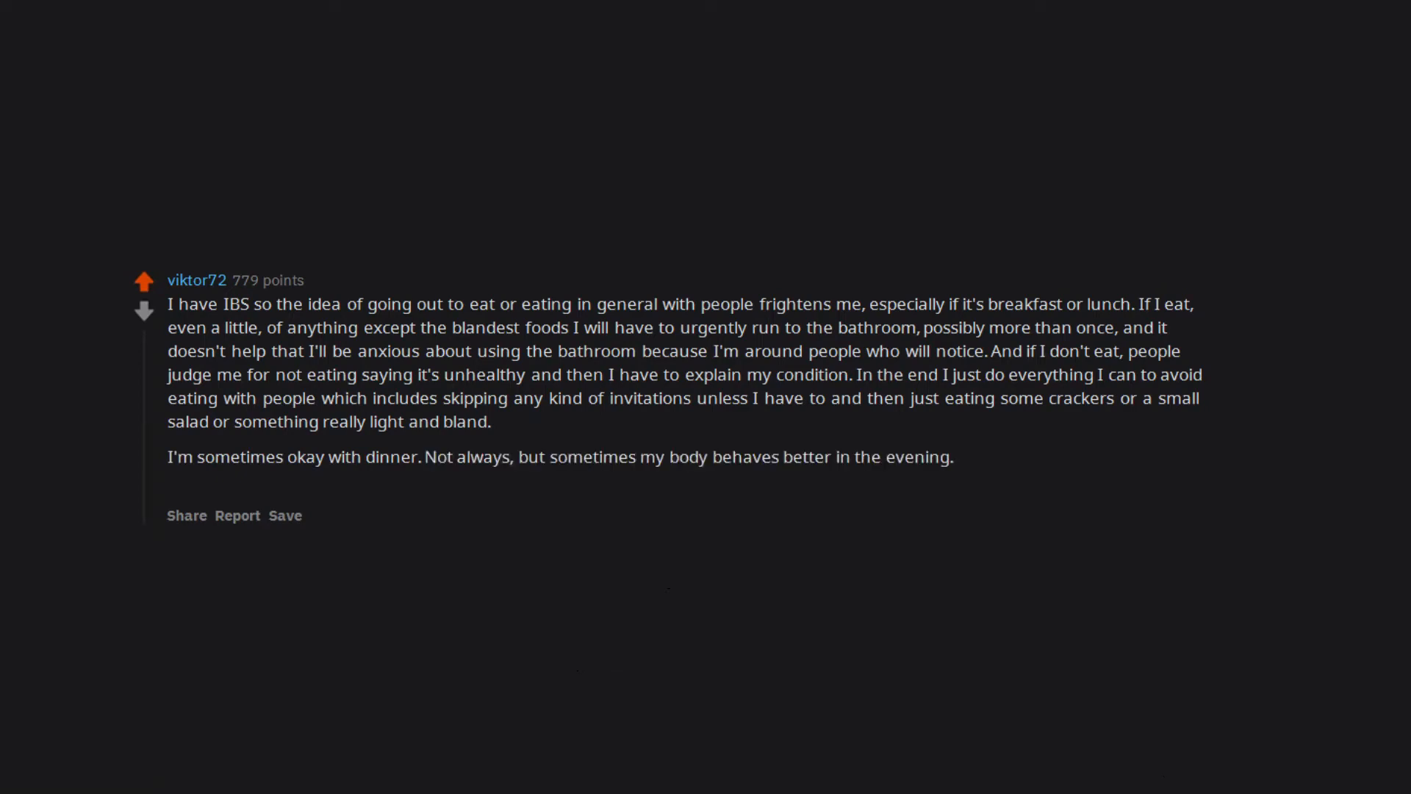
type("I can also control it by drinking and getting tipsy which usually turns off my anxiety so I'll be less likely to have an emergency.")
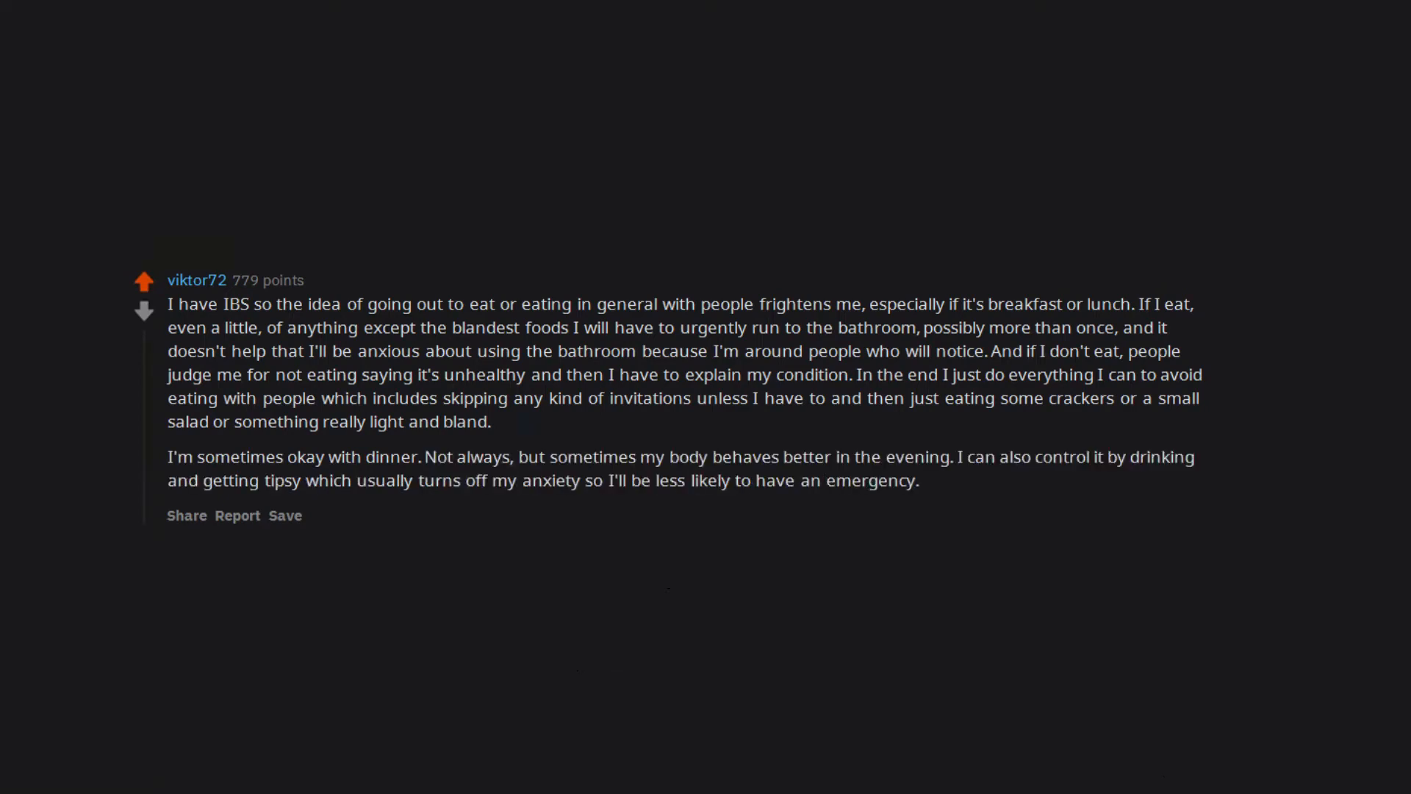